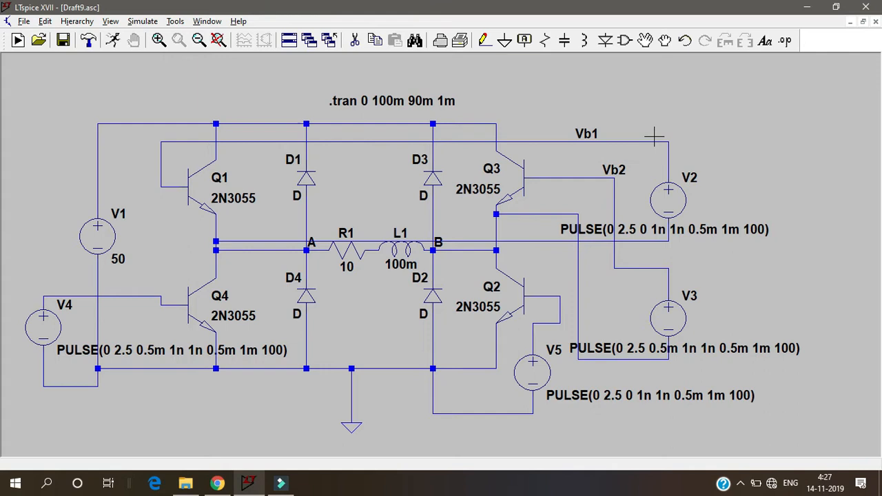
mouse_move(615, 123)
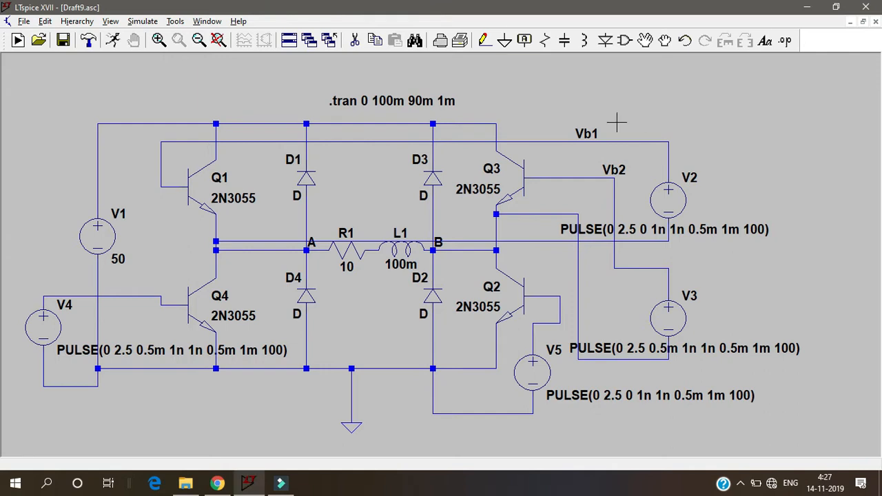
mouse_move(436, 355)
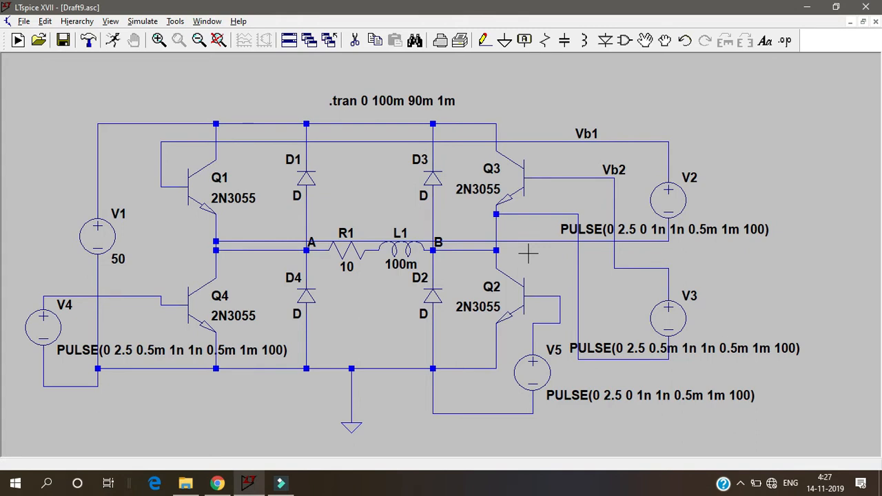
mouse_move(481, 236)
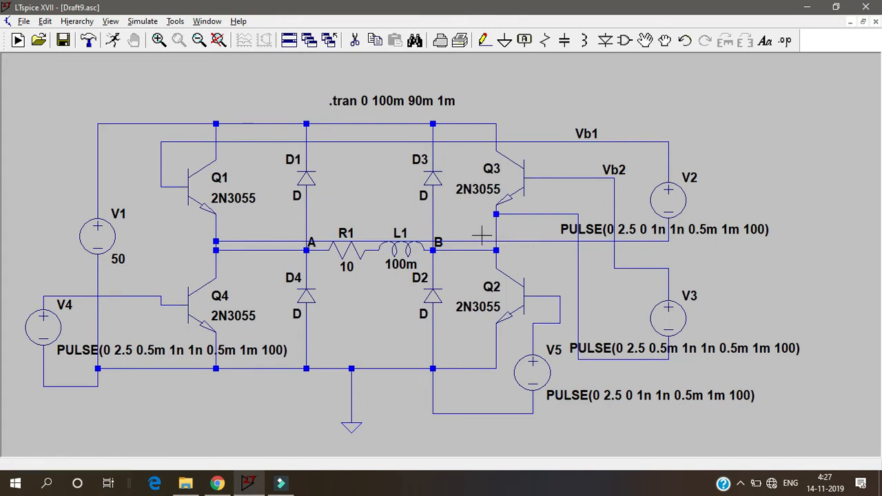
mouse_move(325, 241)
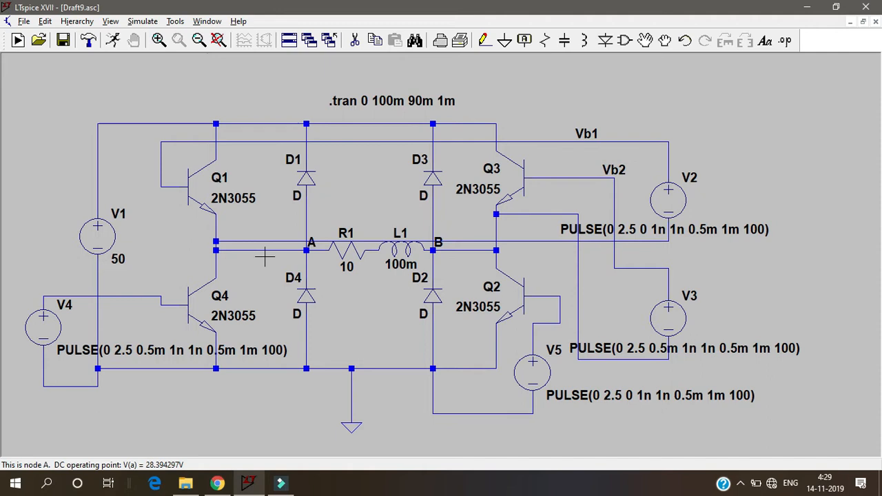
mouse_move(341, 412)
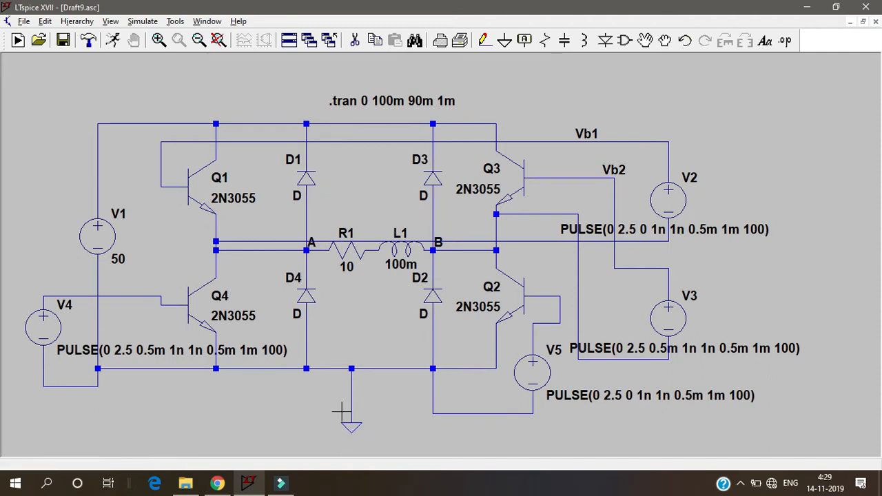
mouse_move(362, 378)
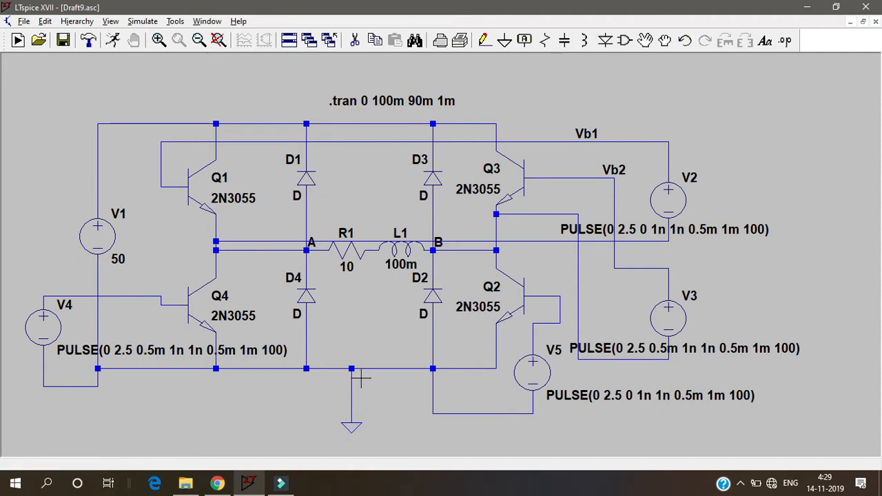
mouse_move(310, 241)
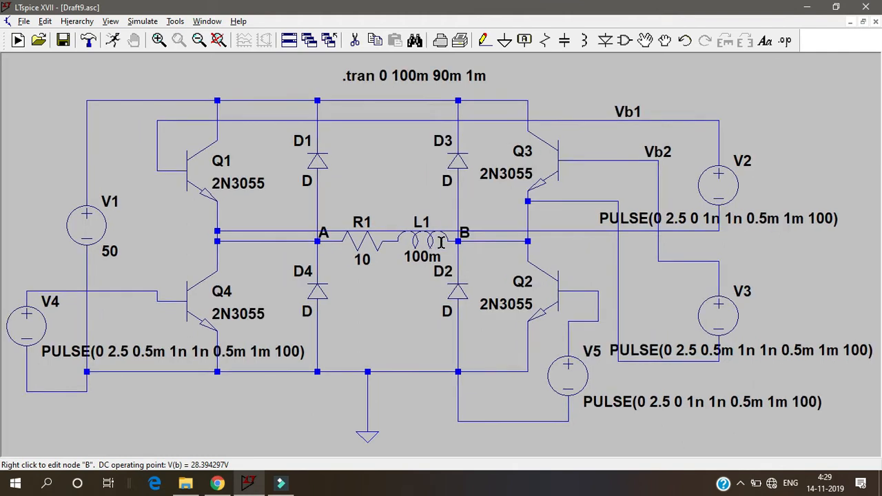
mouse_move(158, 241)
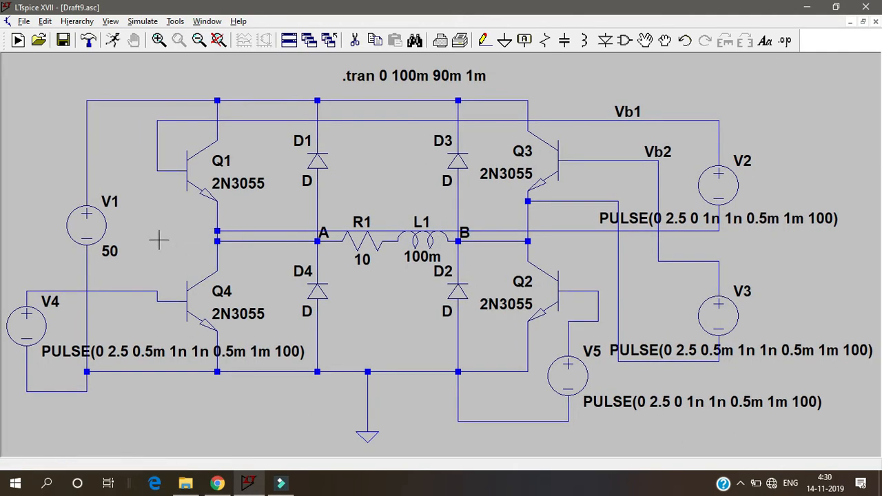
mouse_move(143, 205)
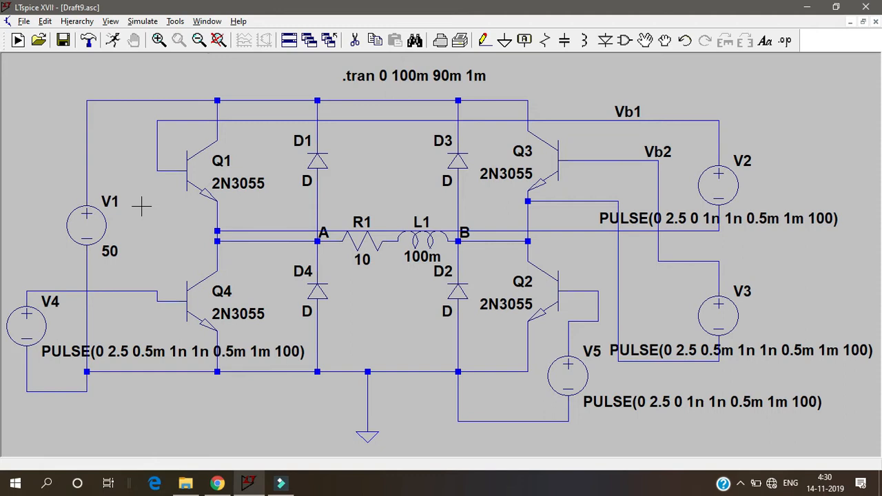
mouse_move(207, 153)
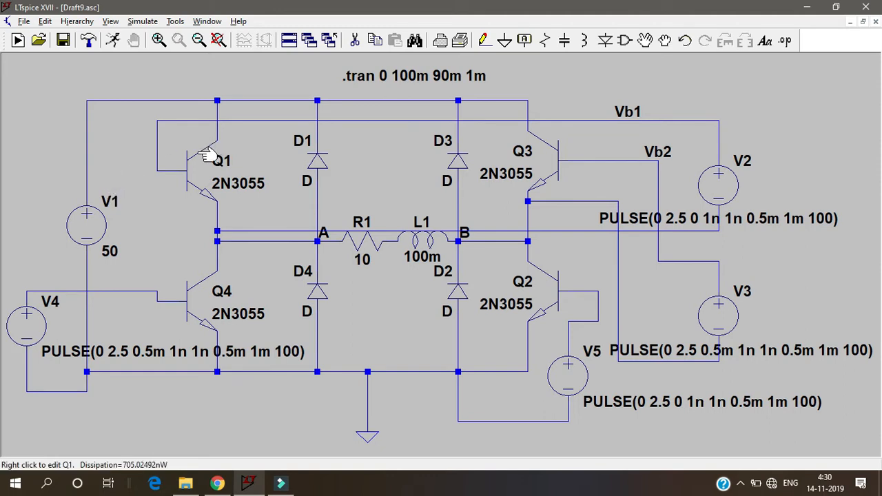
mouse_move(564, 293)
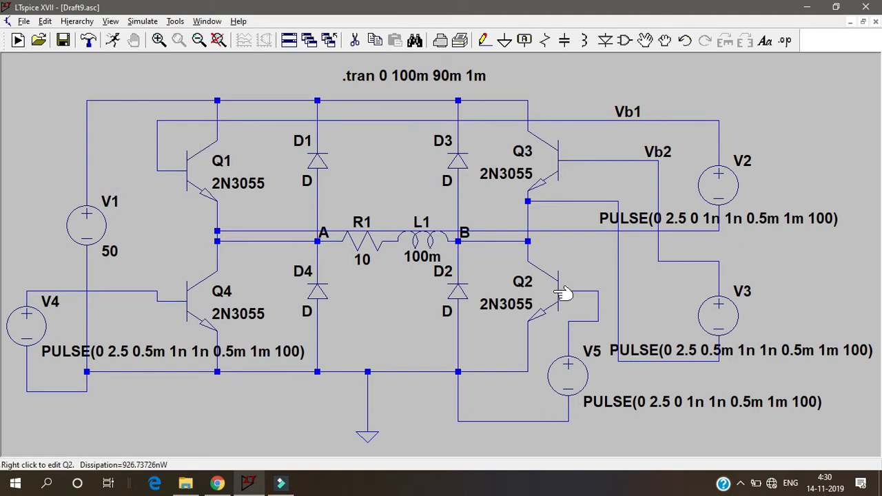
mouse_move(554, 134)
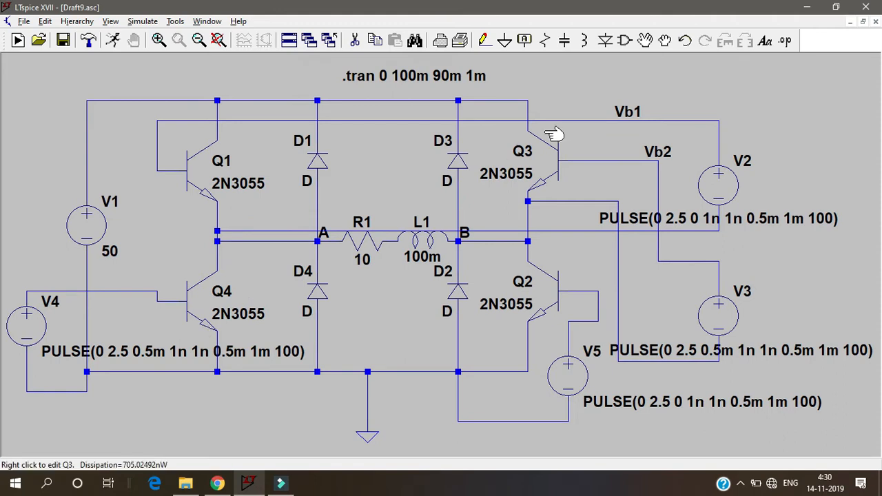
mouse_move(139, 131)
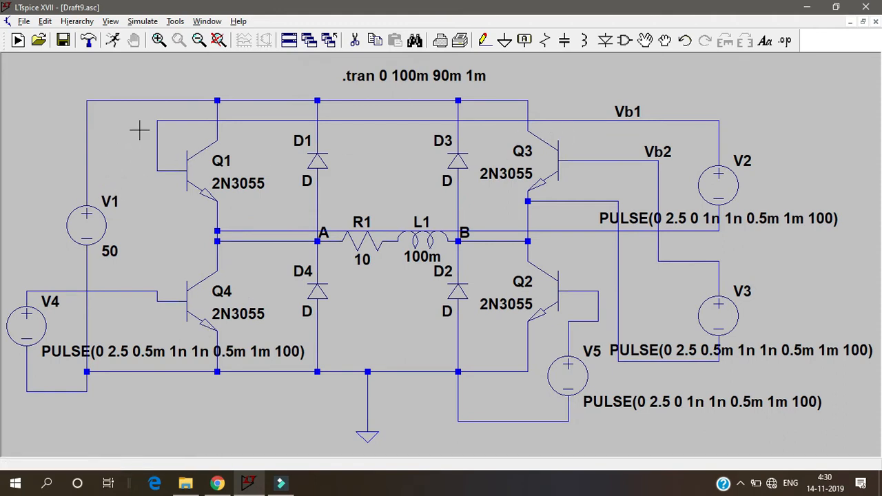
mouse_move(279, 210)
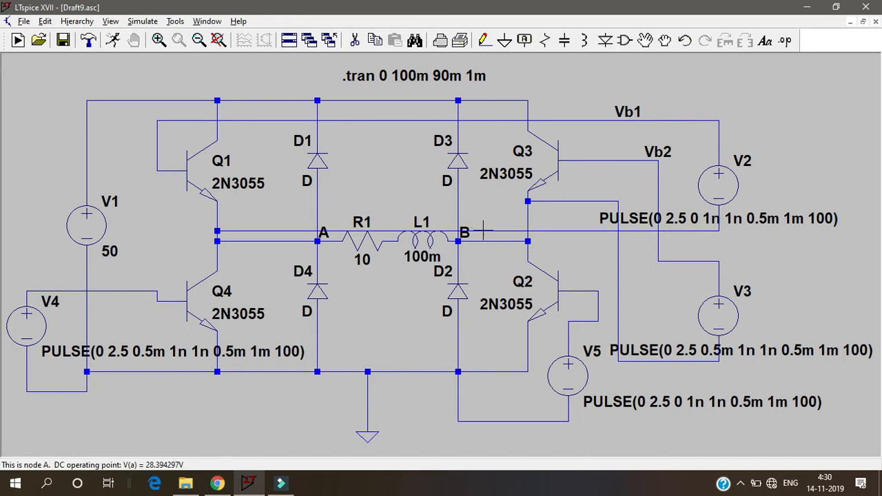
mouse_move(561, 321)
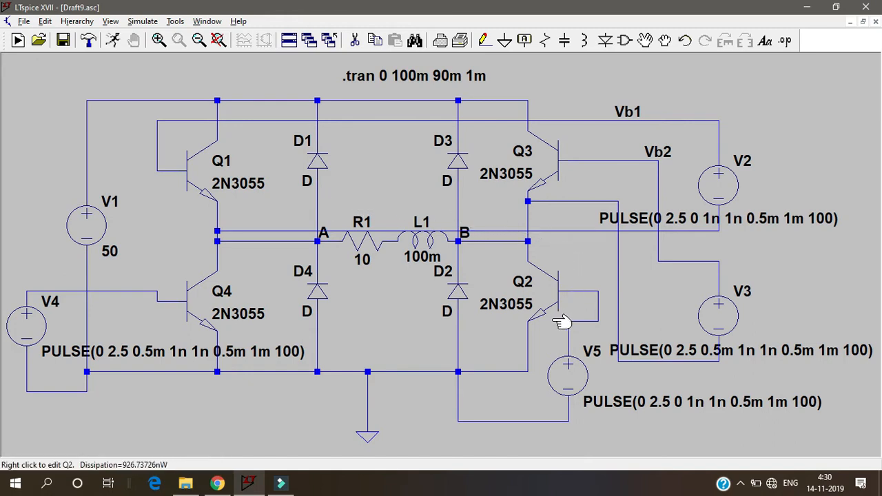
mouse_move(361, 397)
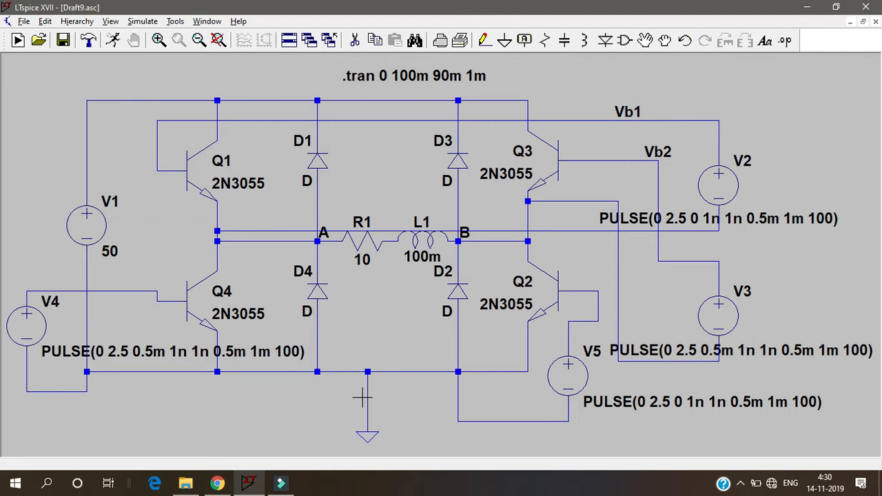
mouse_move(324, 237)
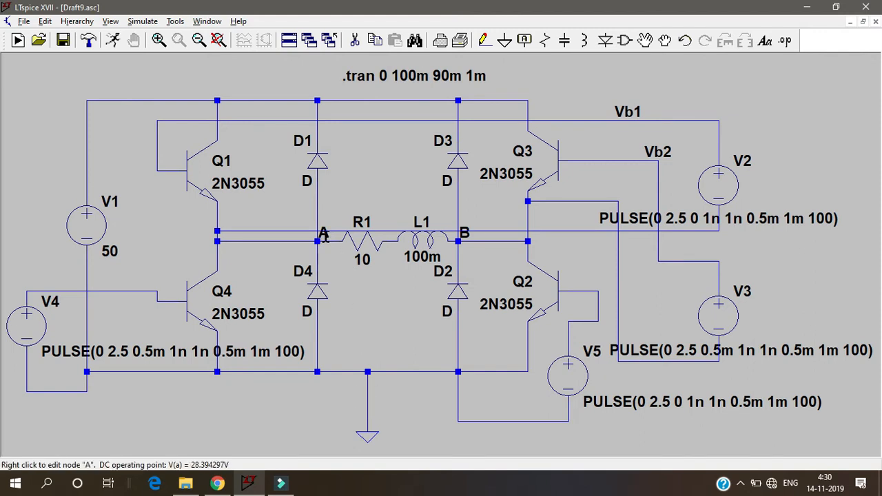
mouse_move(458, 234)
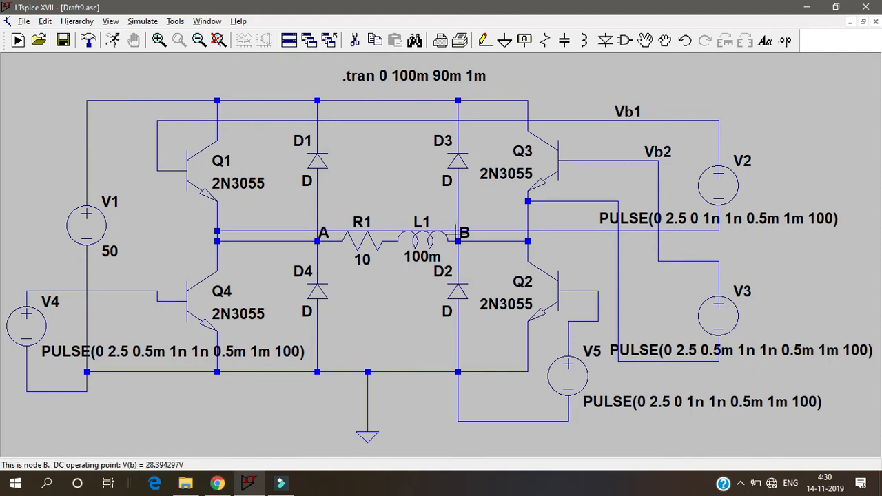
mouse_move(324, 231)
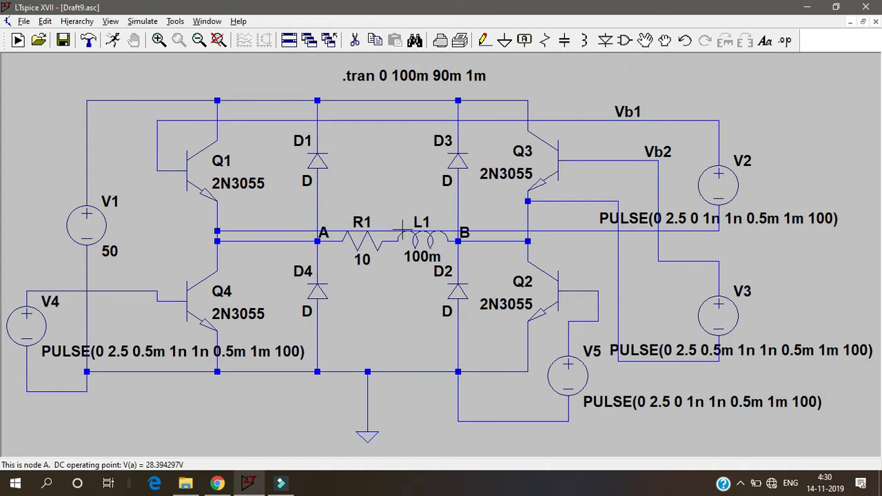
mouse_move(443, 229)
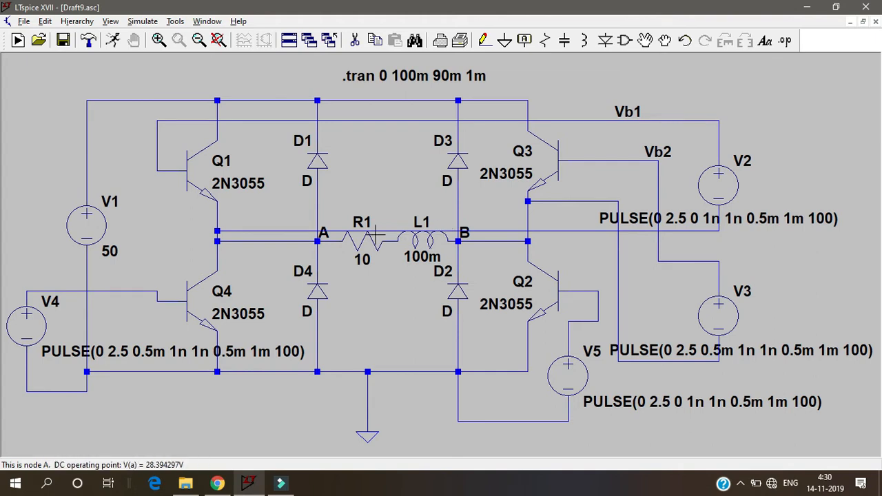
mouse_move(350, 198)
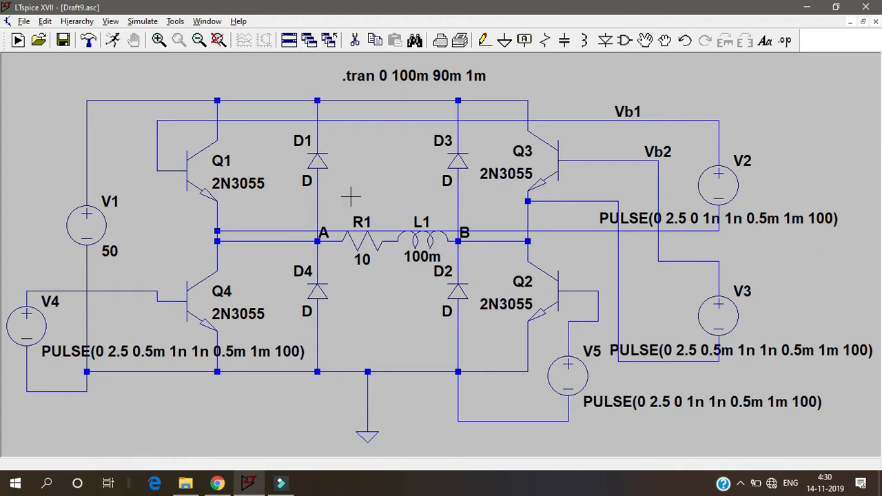
mouse_move(276, 187)
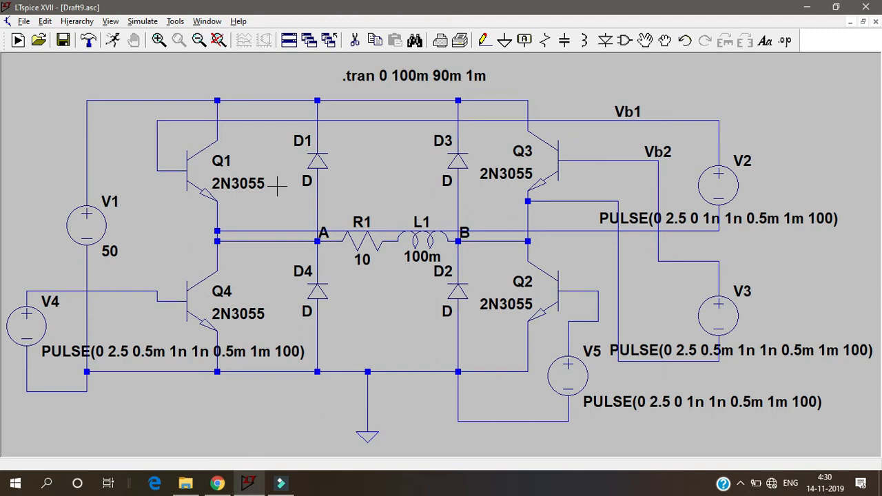
mouse_move(389, 241)
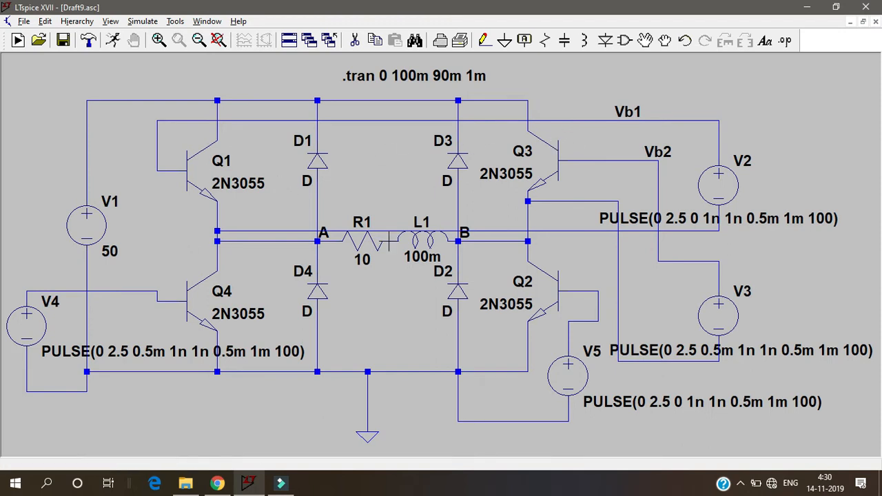
mouse_move(437, 136)
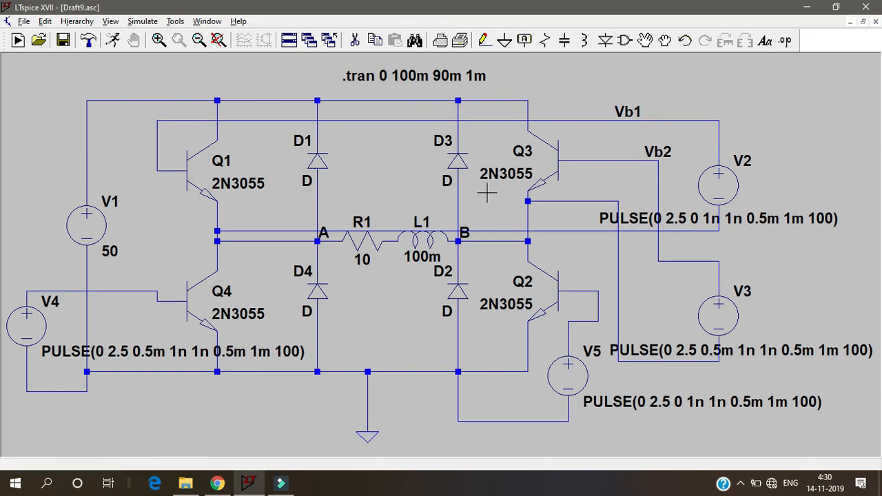
mouse_move(231, 329)
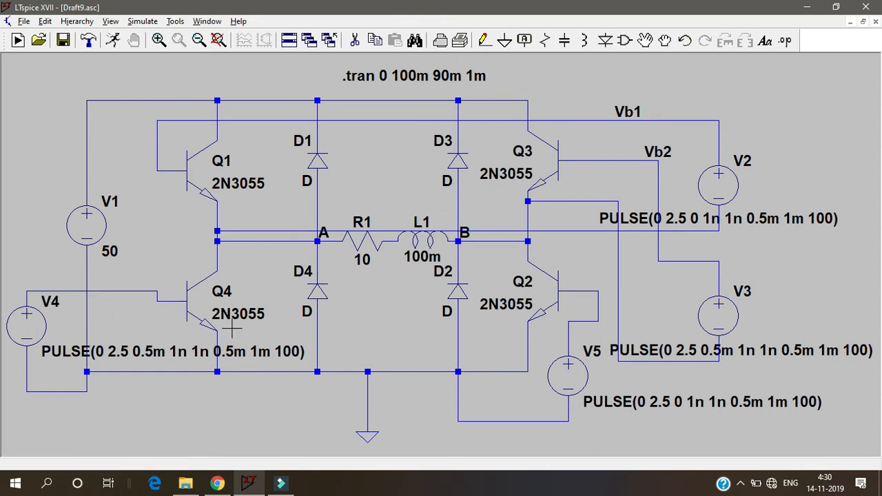
mouse_move(460, 241)
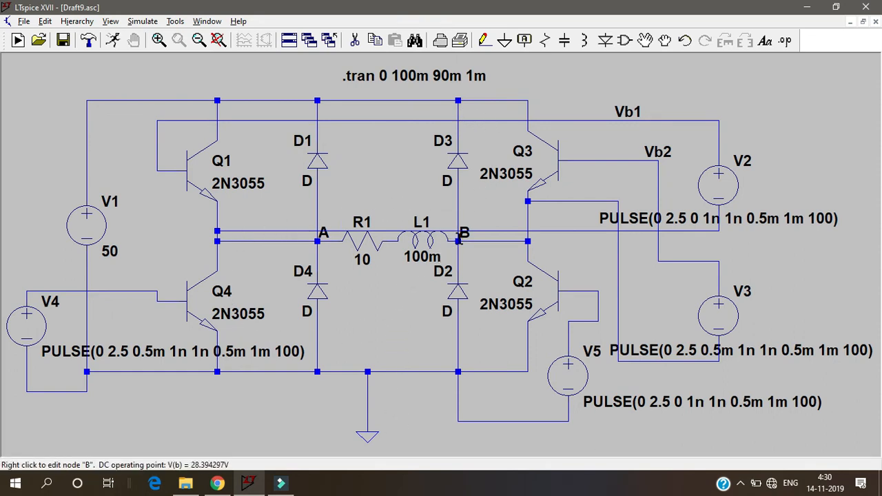
mouse_move(339, 256)
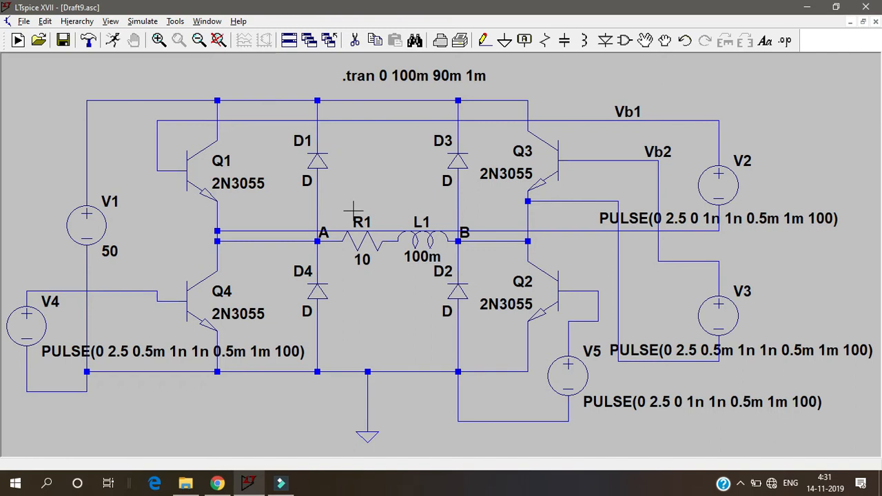
mouse_move(338, 200)
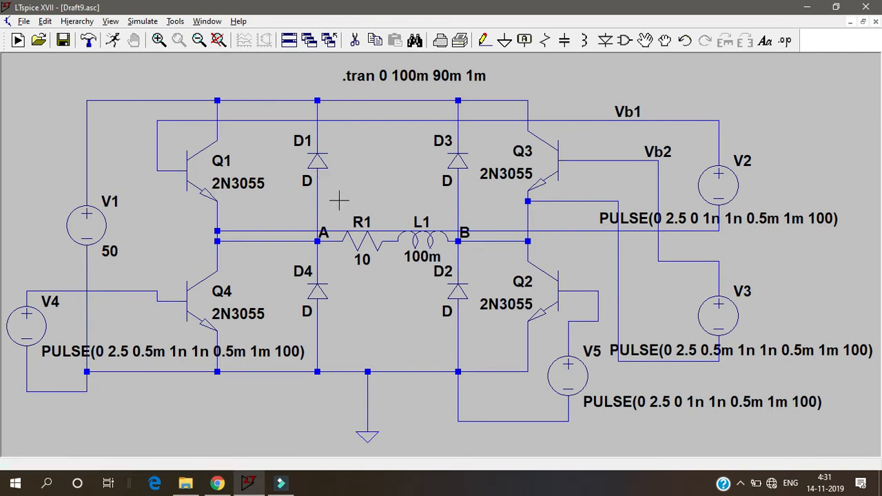
mouse_move(318, 162)
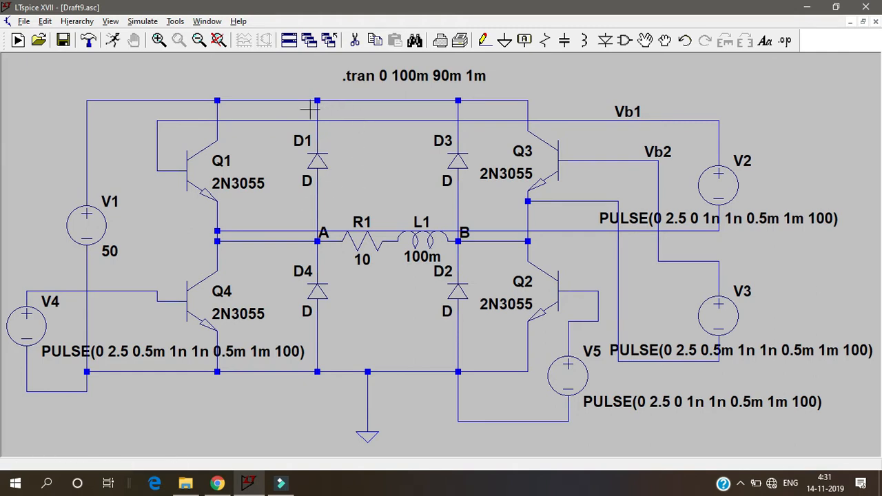
mouse_move(420, 211)
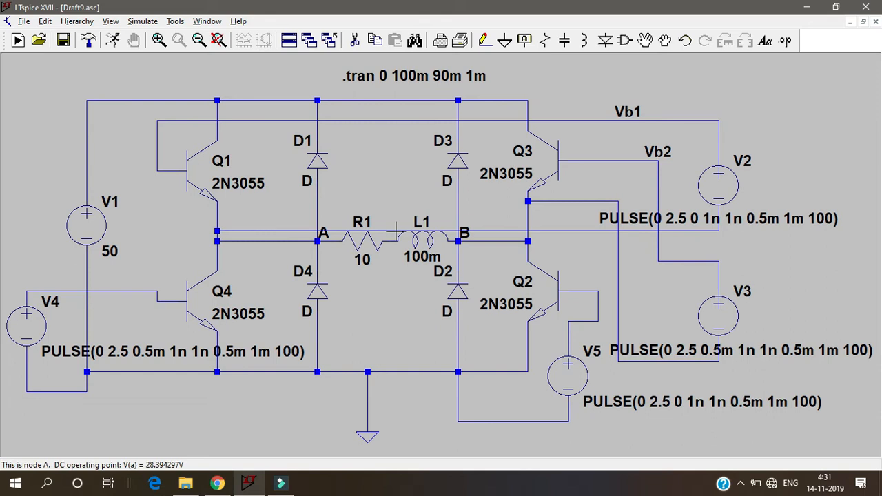
mouse_move(392, 163)
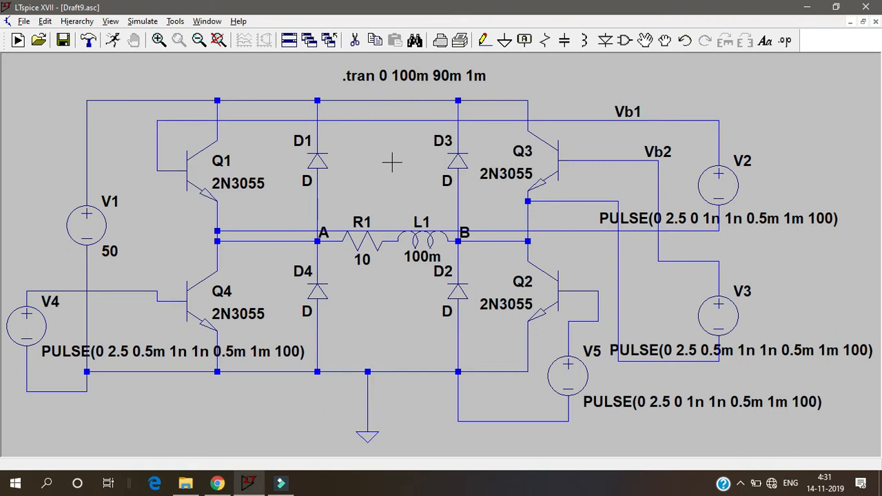
mouse_move(718, 184)
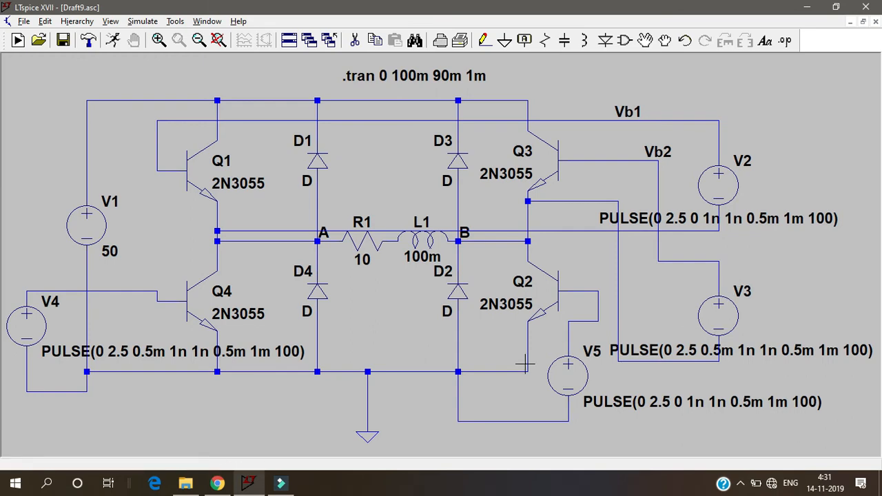
mouse_move(740, 176)
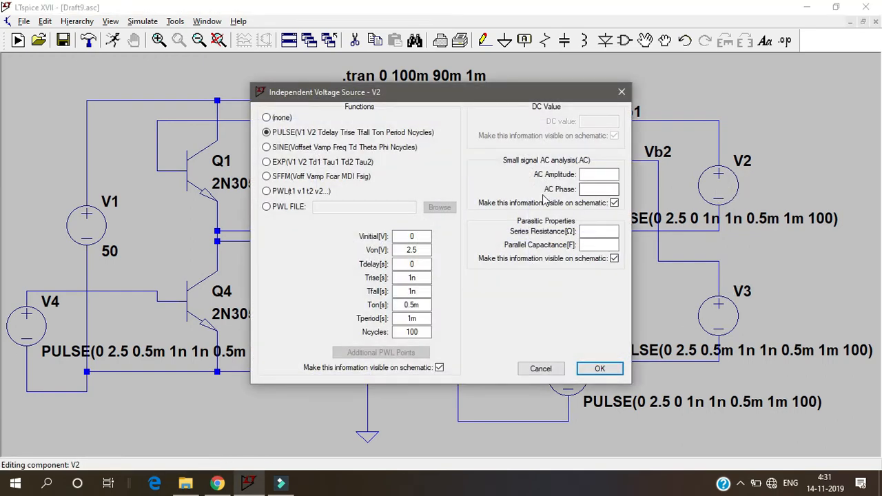
- Close the V2 source properties and run, triggering the missing H:\LTspice directory warning
left_click(412, 249)
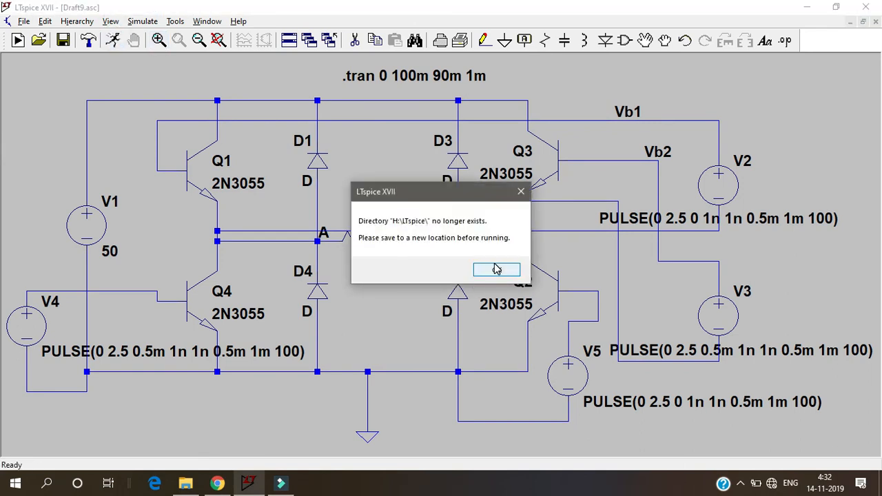
- Dismiss the warning to run the transient simulation and probe node A, plotting V(a)
left_click(496, 270)
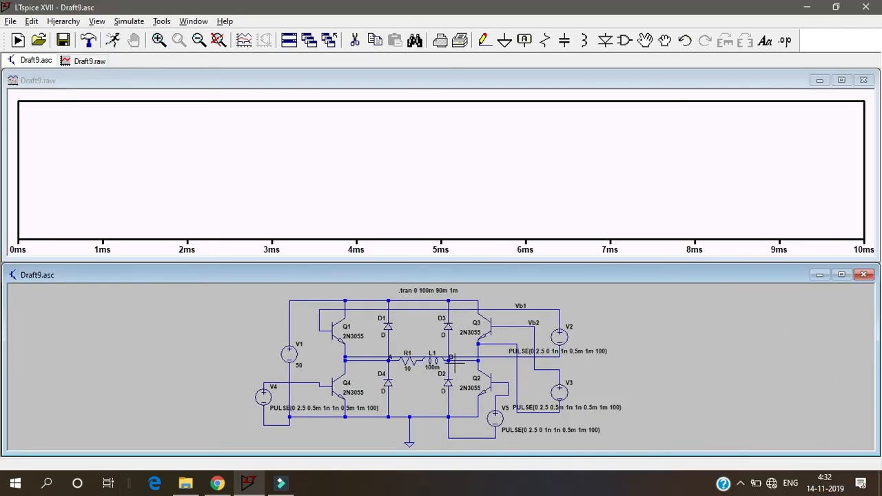
left_click(389, 360)
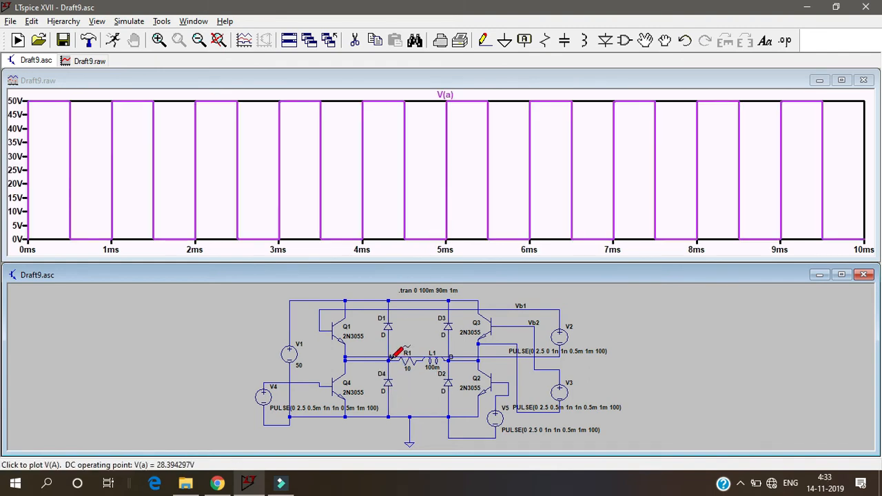
mouse_move(425, 142)
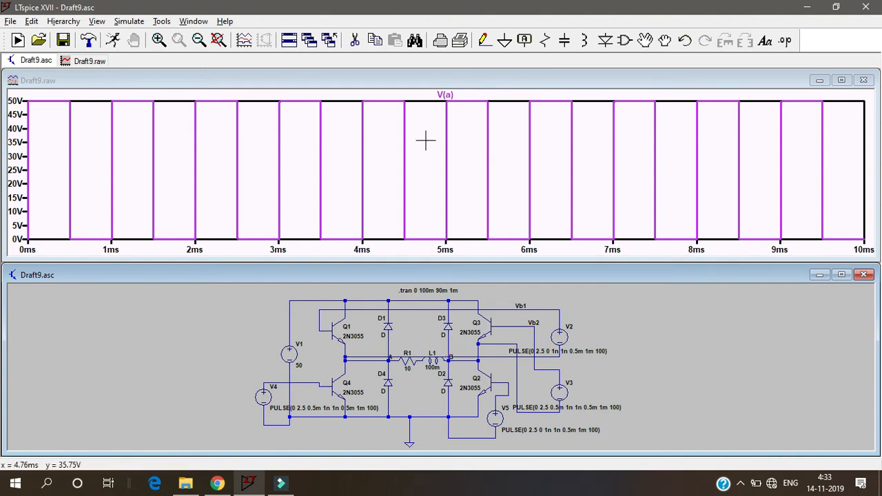
- Edit the V(a) trace expression to V(a)-V(b) for a ±50 V square wave
right_click(445, 95)
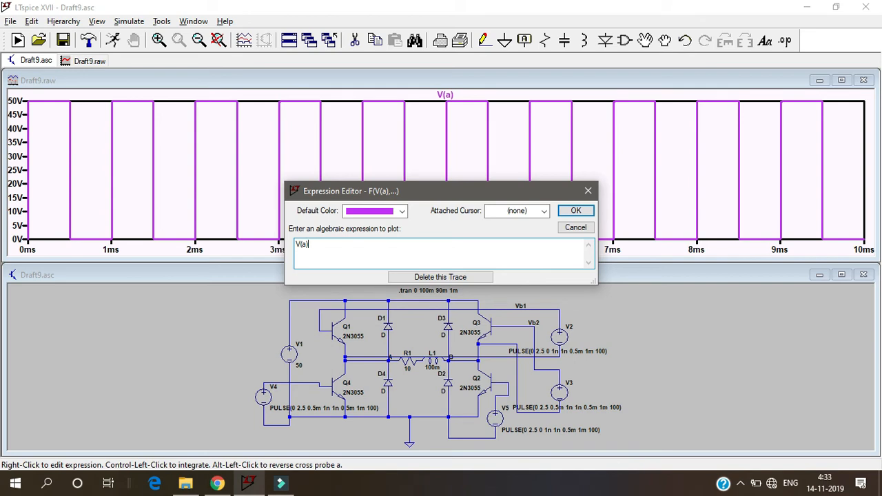
type("-V")
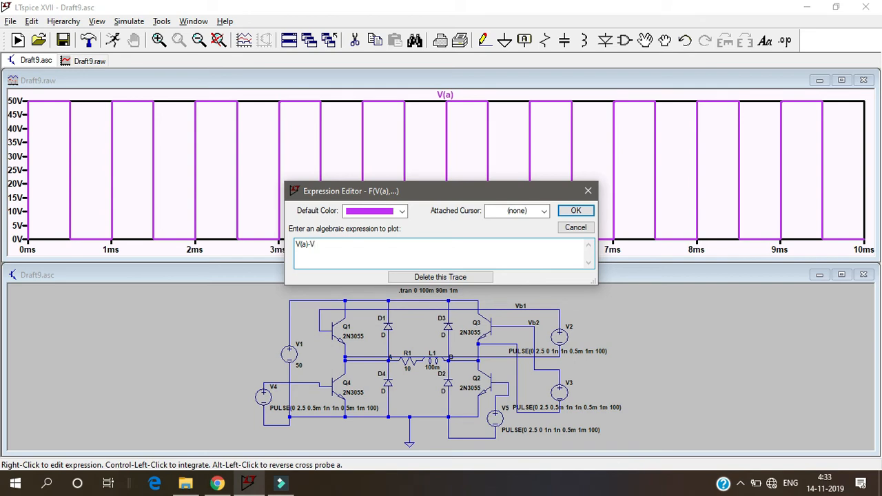
type("(")
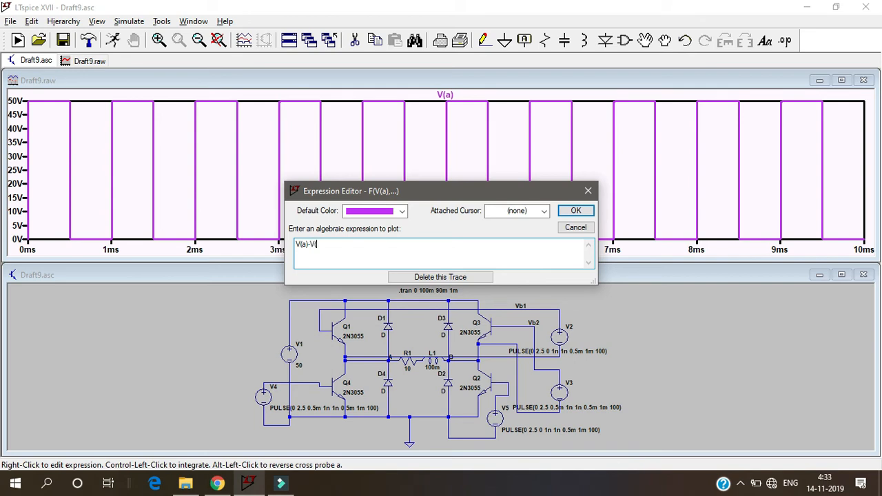
type("(B)")
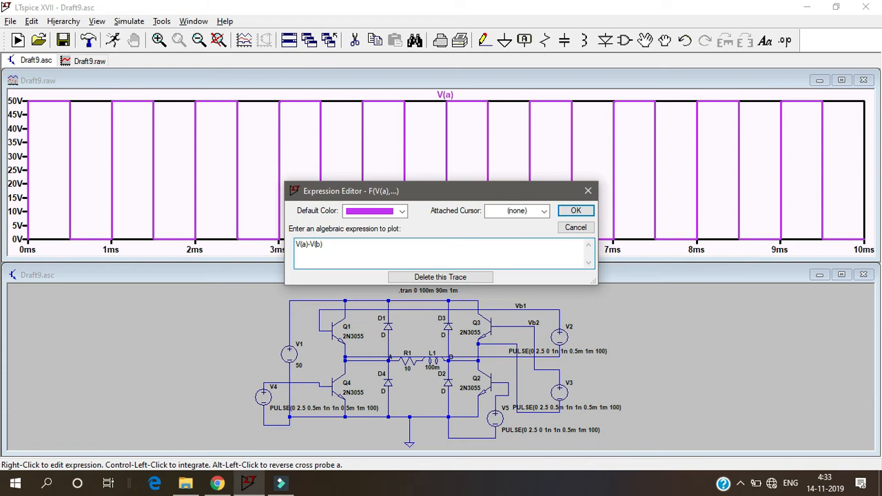
left_click(575, 210)
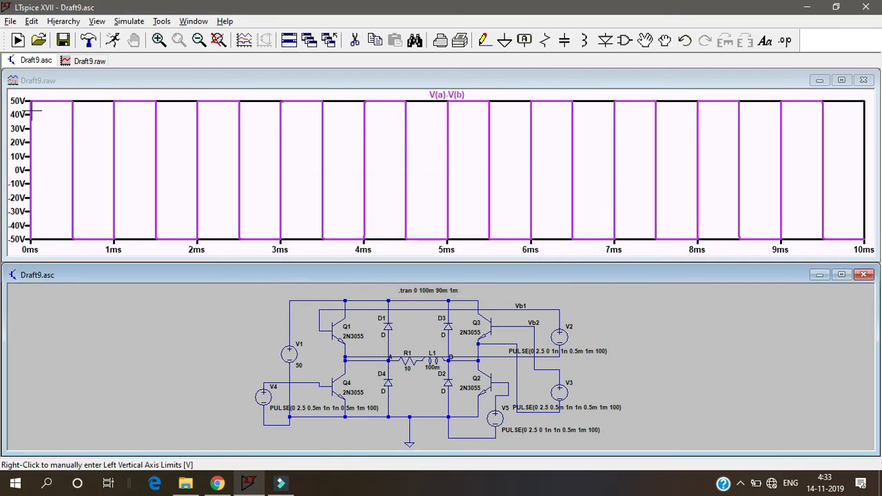
mouse_move(107, 110)
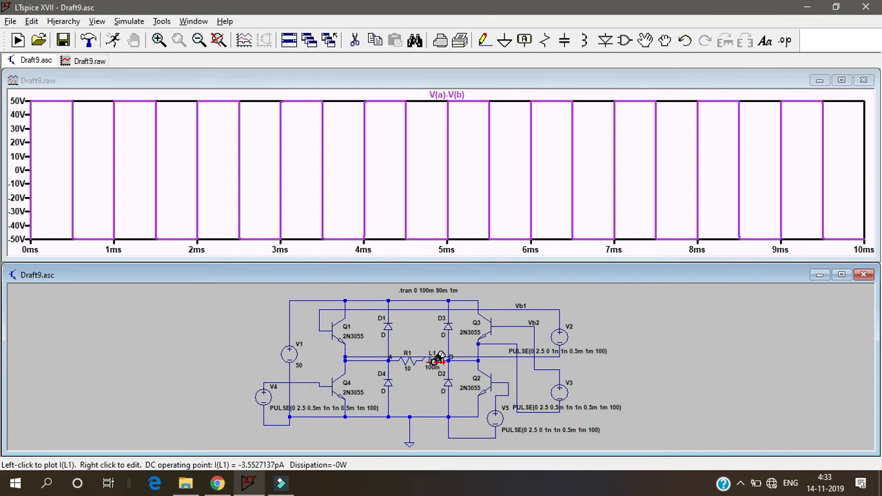
- Probe inductor L1 to overlay its triangular current I(L1), peaking near ±130 mA
left_click(433, 359)
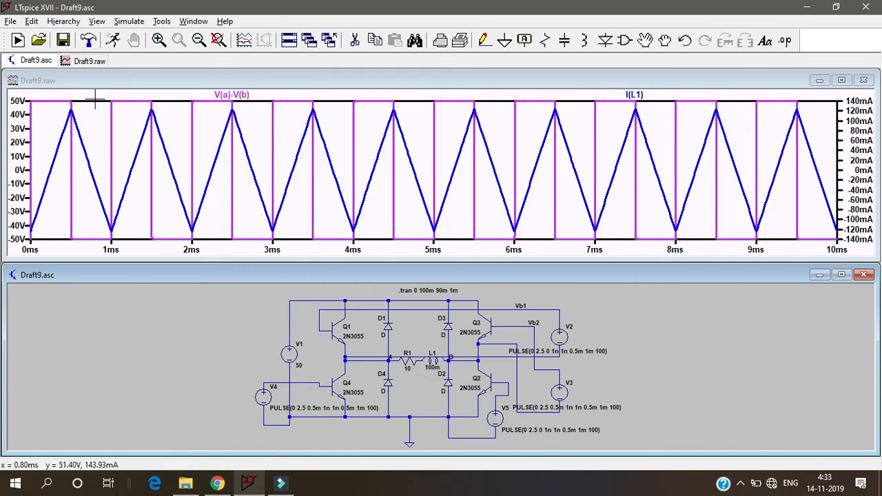
mouse_move(67, 199)
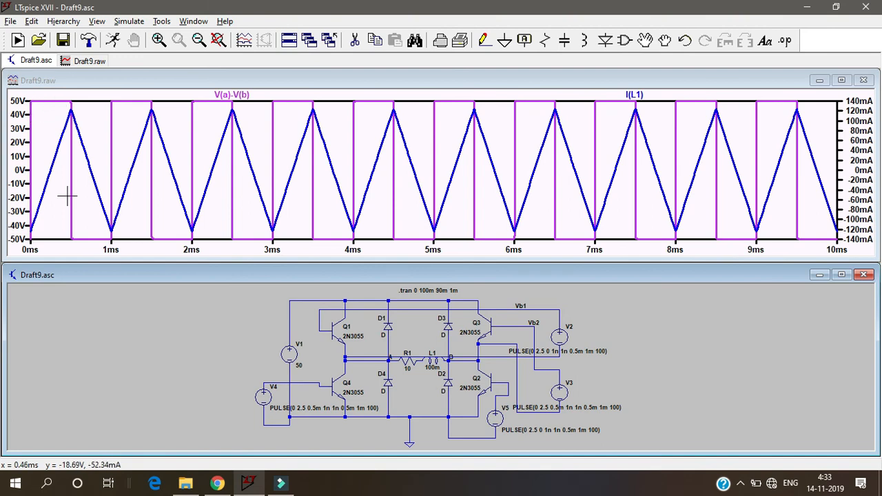
mouse_move(288, 390)
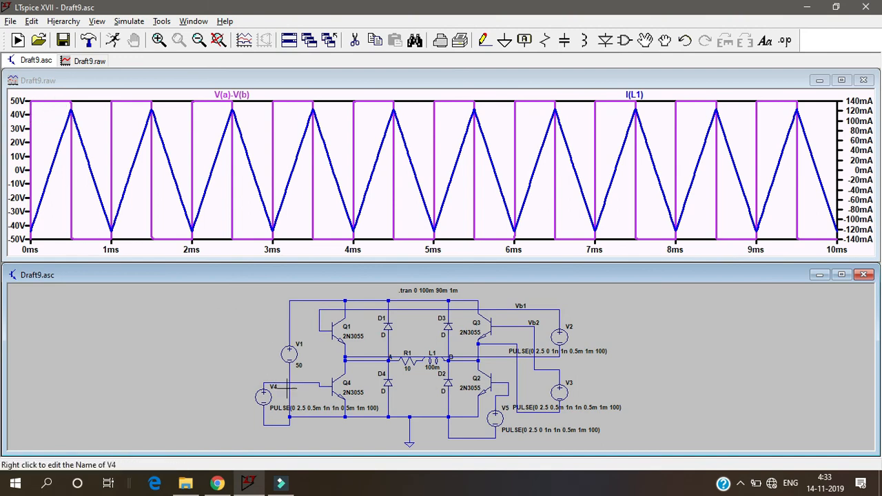
mouse_move(378, 303)
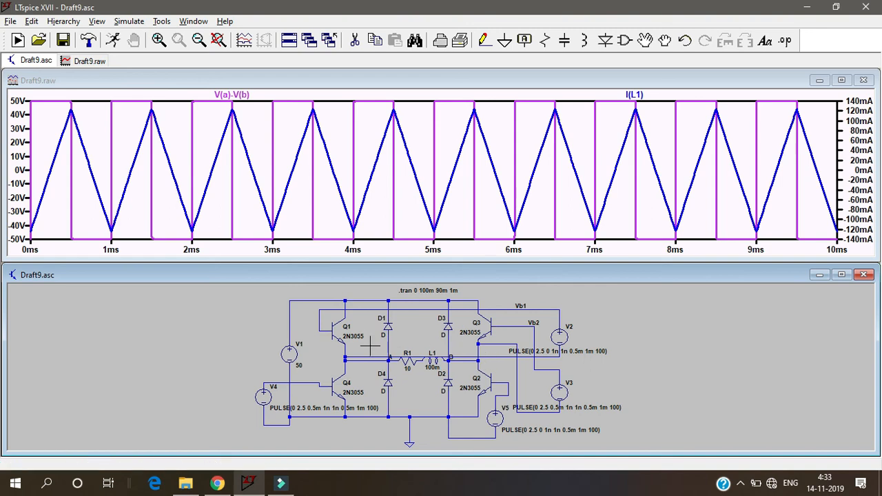
mouse_move(164, 129)
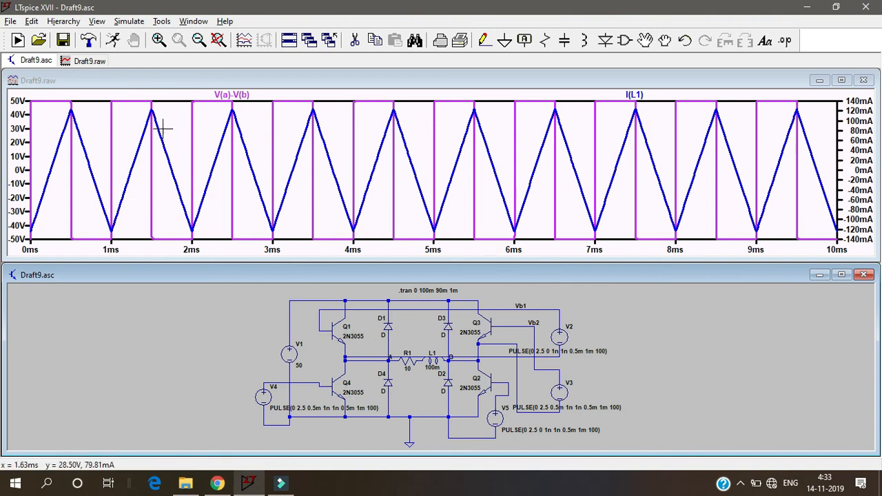
mouse_move(274, 206)
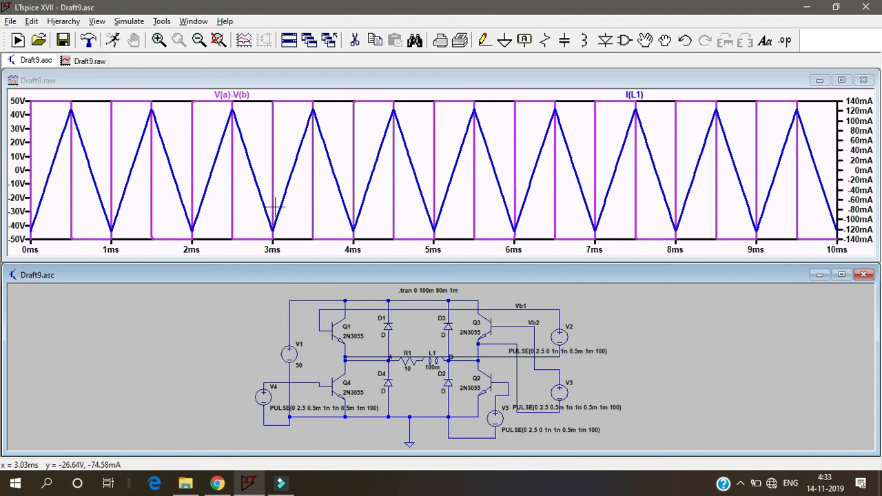